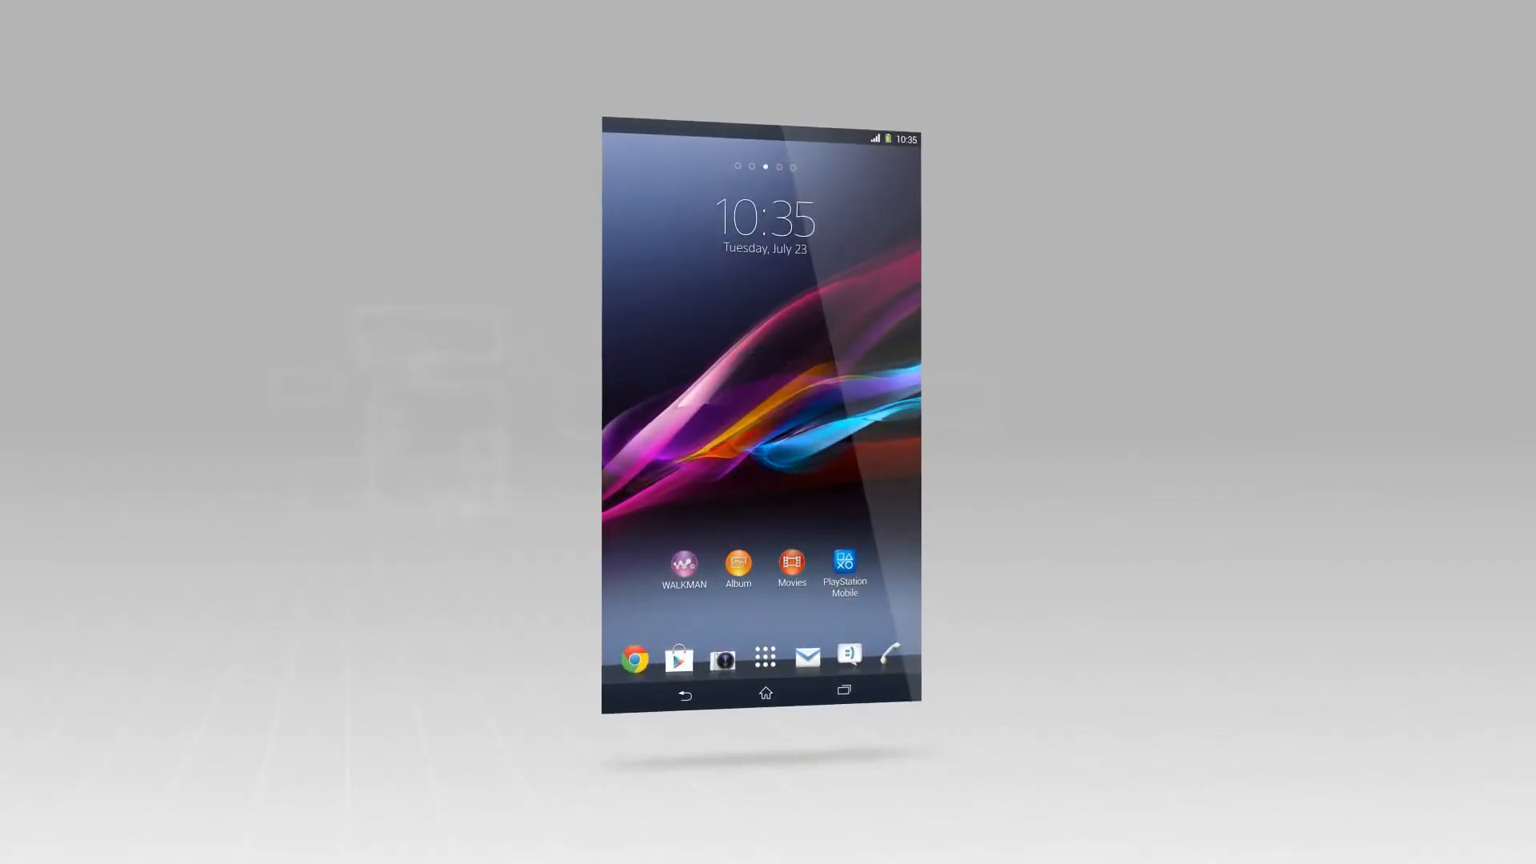
{"action": "left_click", "coordinate": [684, 566]}
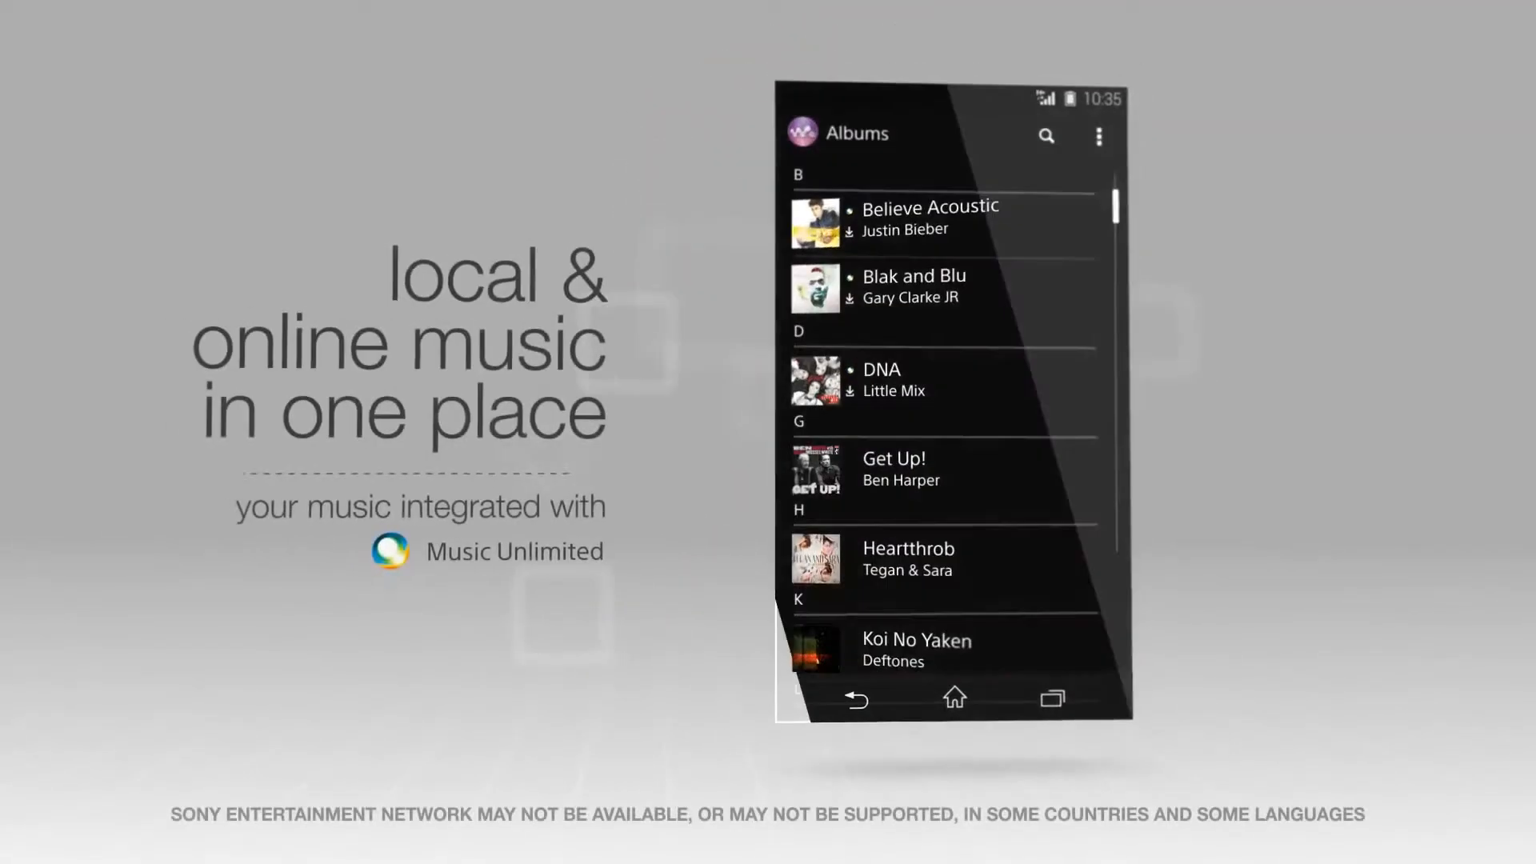
{"action": "scroll", "scroll_direction": "down", "scroll_amount": 3}
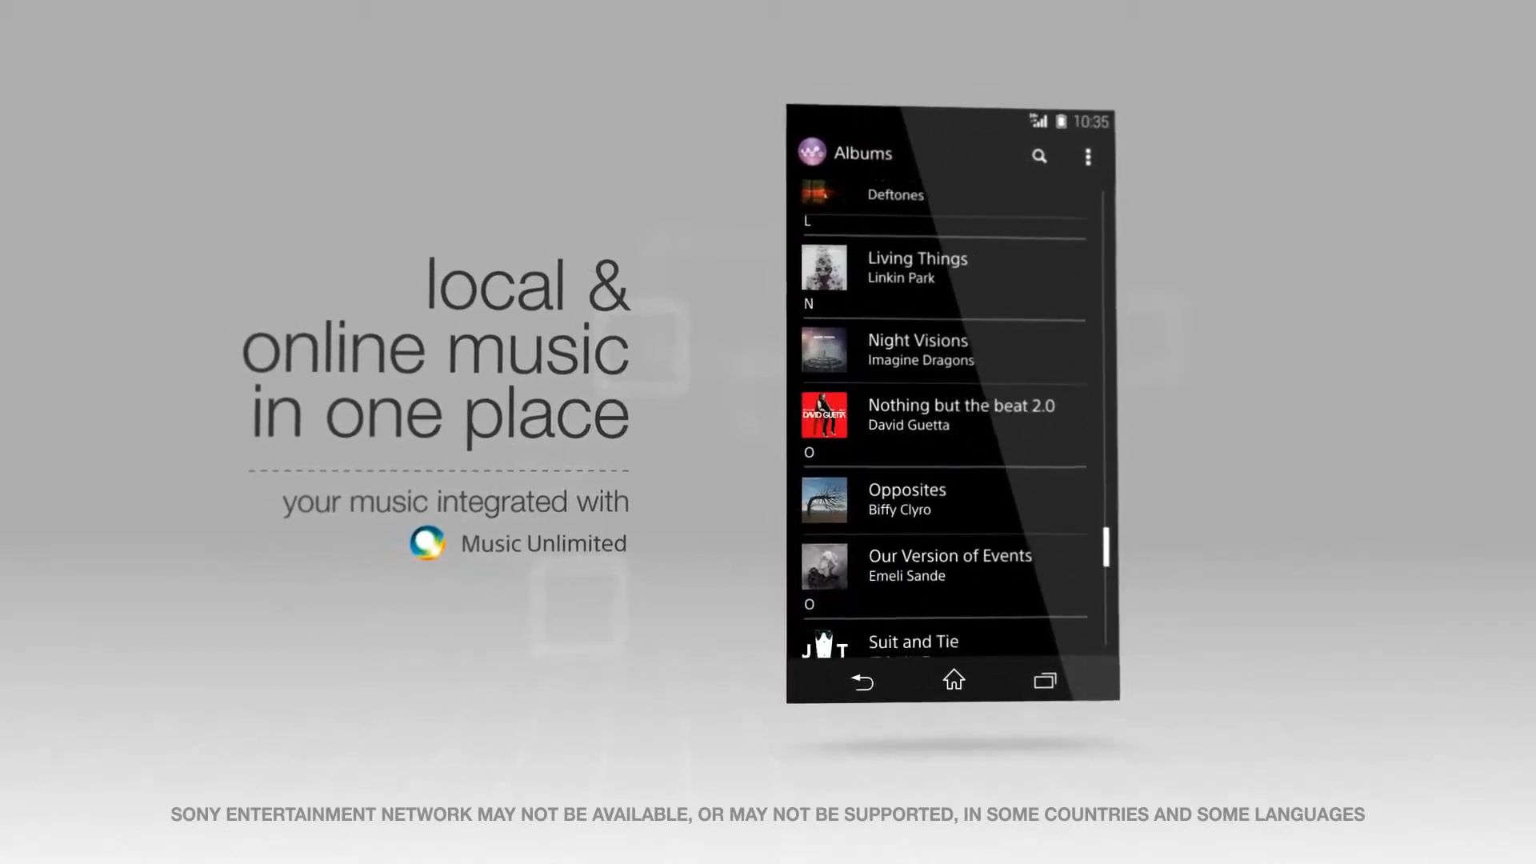